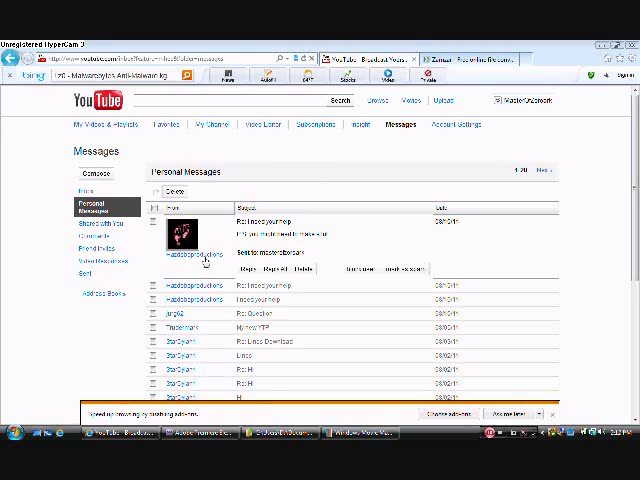
pyautogui.moveTo(378, 180)
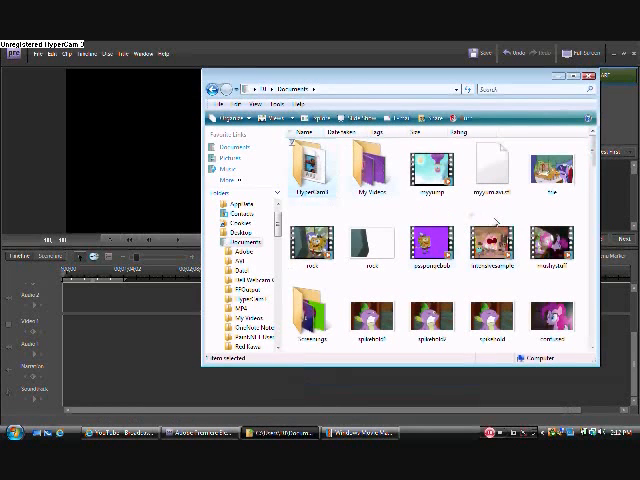
# - Preview a video from the Documents folder in the Get Media browser
pyautogui.doubleClick(312, 165)
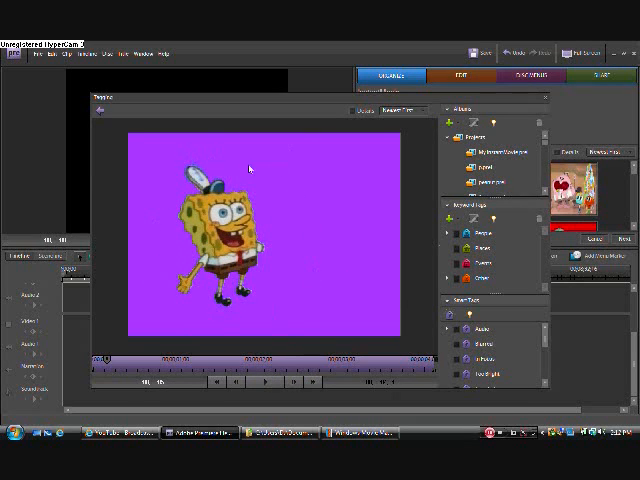
pyautogui.moveTo(258, 297)
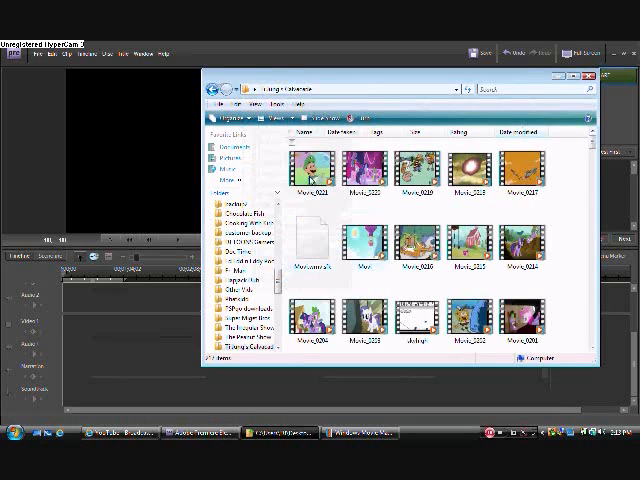
# - Preview the Movie_0221 Luigi clip and add it to the Organize panel
pyautogui.click(310, 165)
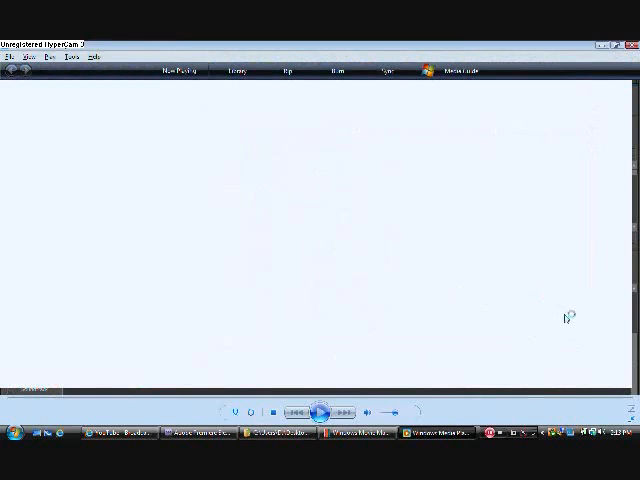
pyautogui.click(178, 71)
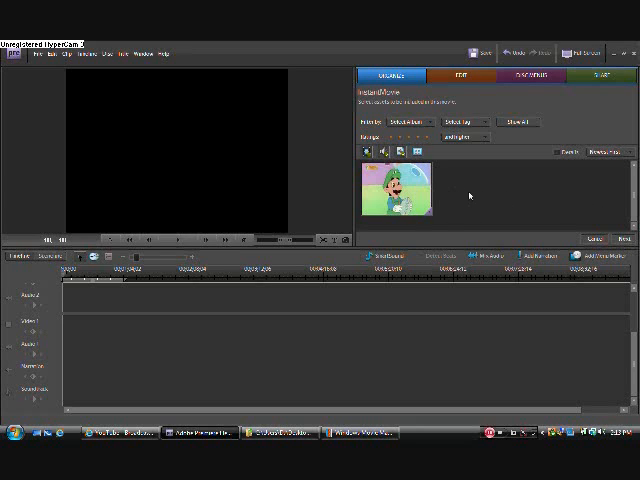
pyautogui.moveTo(428, 196)
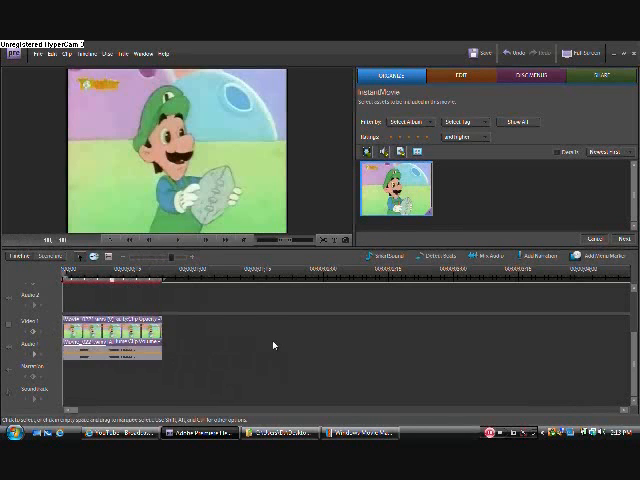
# - Select the Luigi clip on Video 1 and show its Edit properties
pyautogui.click(461, 75)
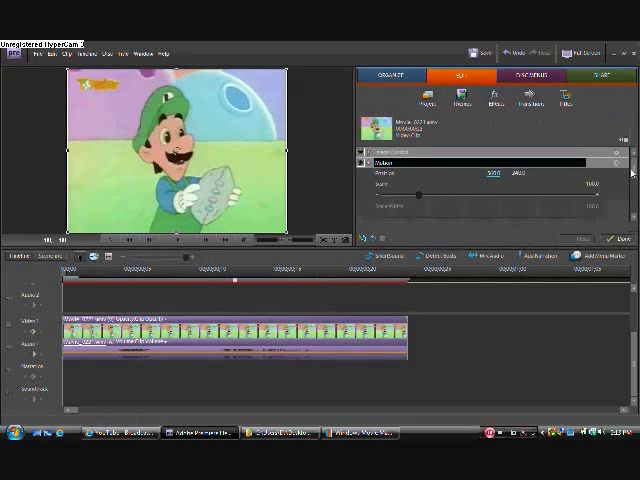
pyautogui.scroll(-3)
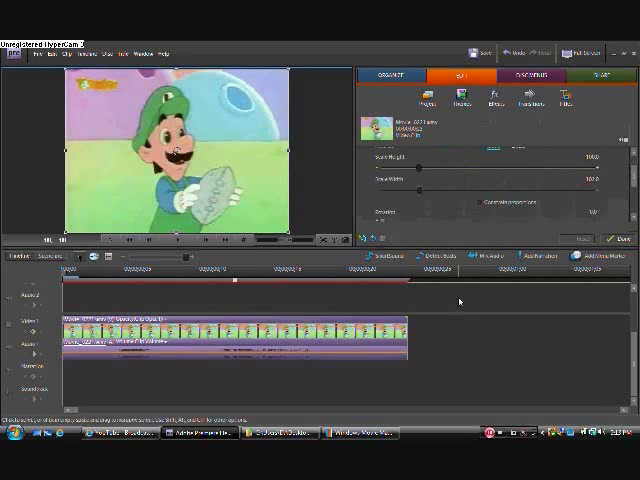
pyautogui.click(494, 95)
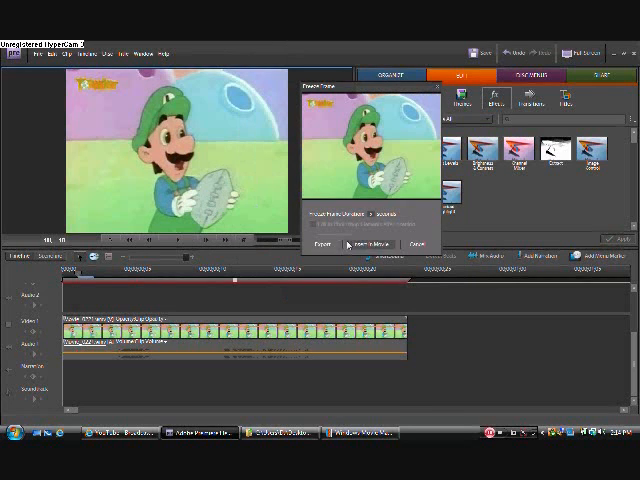
# - Insert the Luigi freeze frame into the movie and open the following clip's context menu
pyautogui.click(323, 244)
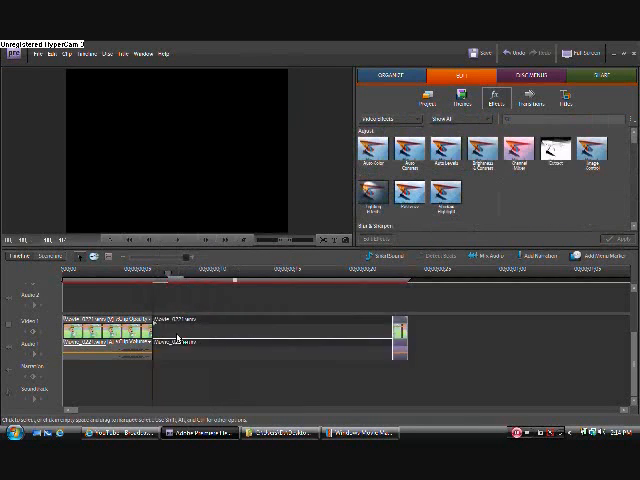
pyautogui.rightClick(175, 340)
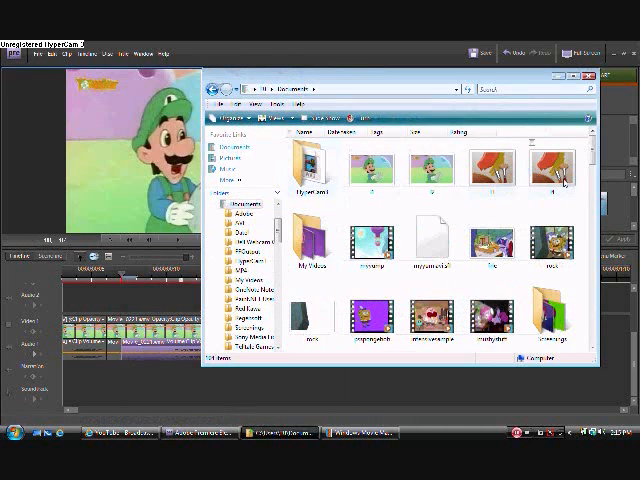
# - Select the exported Luigi still image in the Documents folder
pyautogui.click(372, 170)
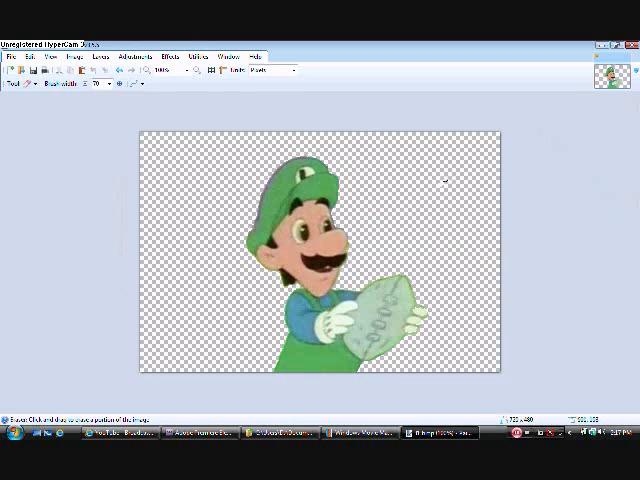
# - Erase the leftover background beside Luigi
pyautogui.click(12, 82)
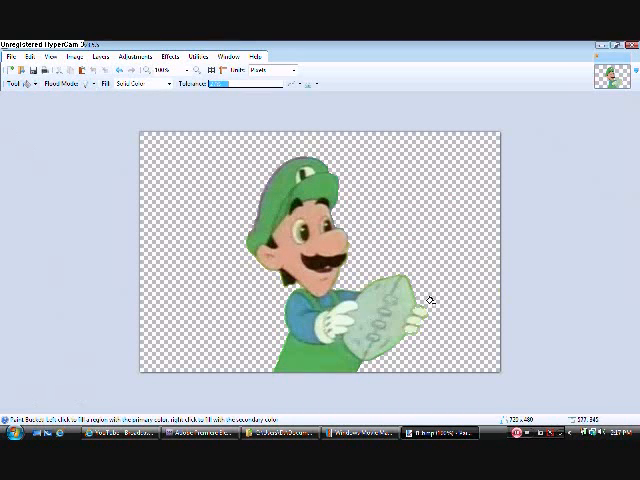
pyautogui.moveTo(55, 315)
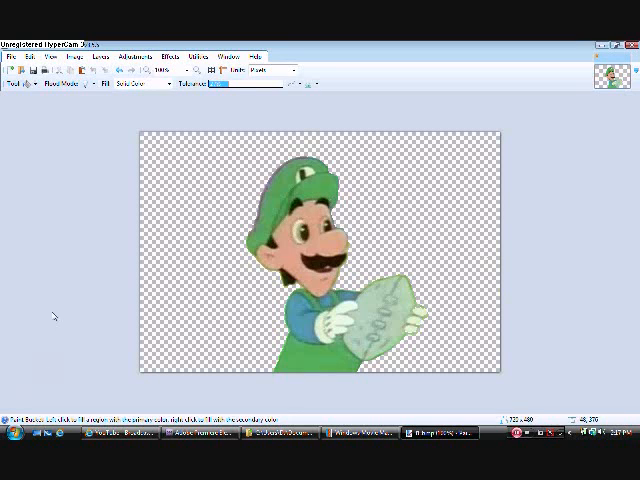
pyautogui.moveTo(282, 301)
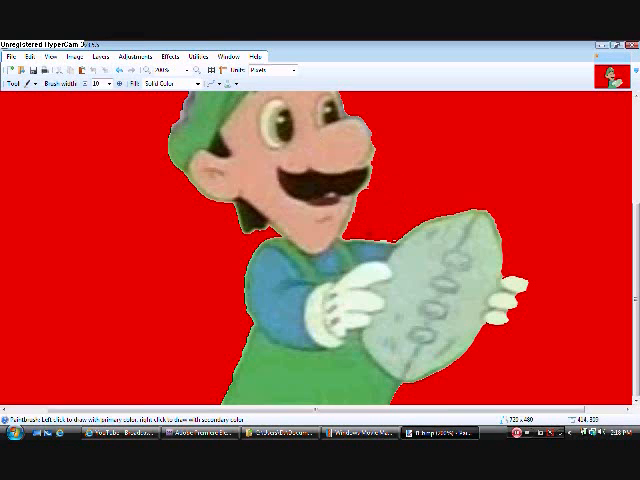
pyautogui.moveTo(383, 181)
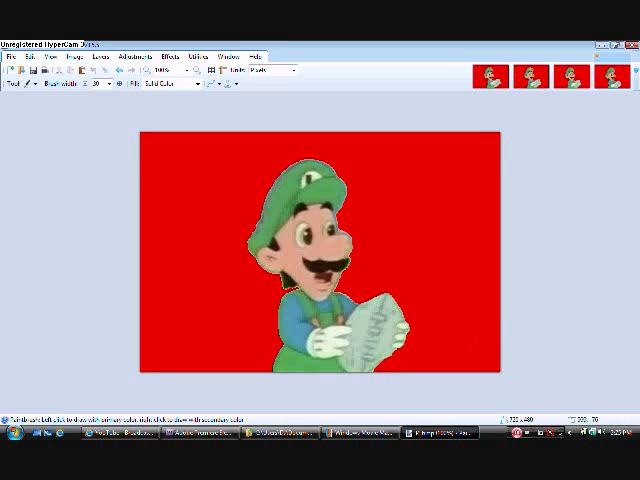
pyautogui.moveTo(20, 154)
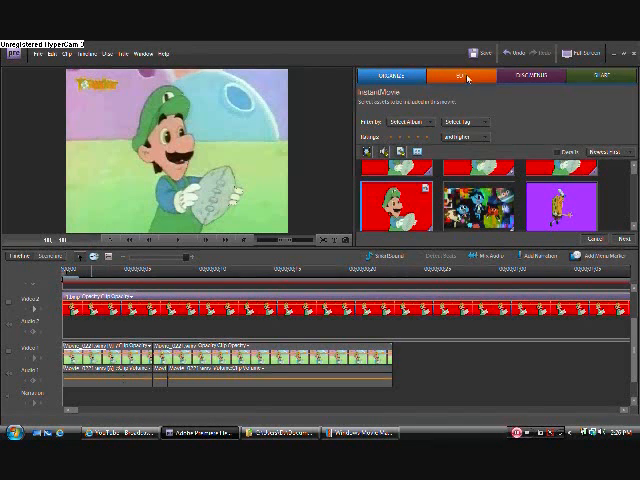
# - Place the red-backed Luigi still on Video 2 above the intro
pyautogui.click(461, 77)
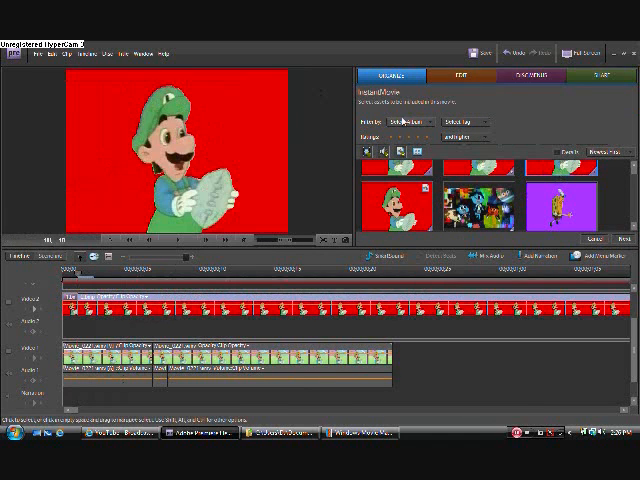
# - Rearrange the short Luigi frame clips on Video 2 and adjust their properties
pyautogui.click(461, 76)
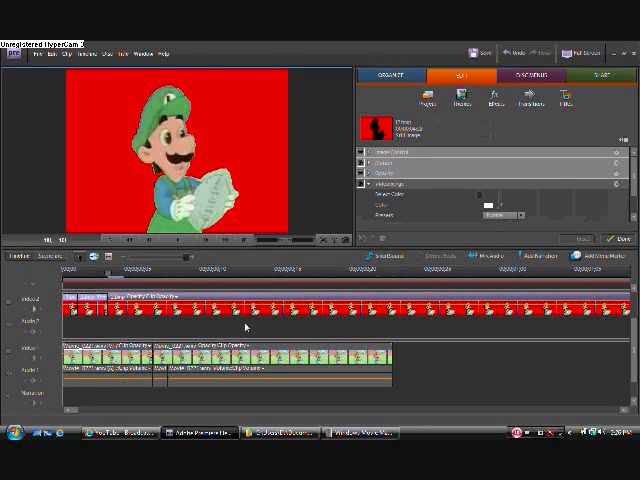
pyautogui.click(388, 78)
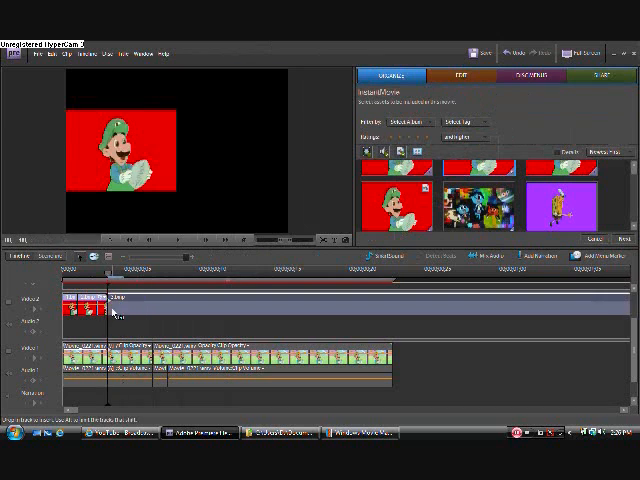
pyautogui.click(461, 76)
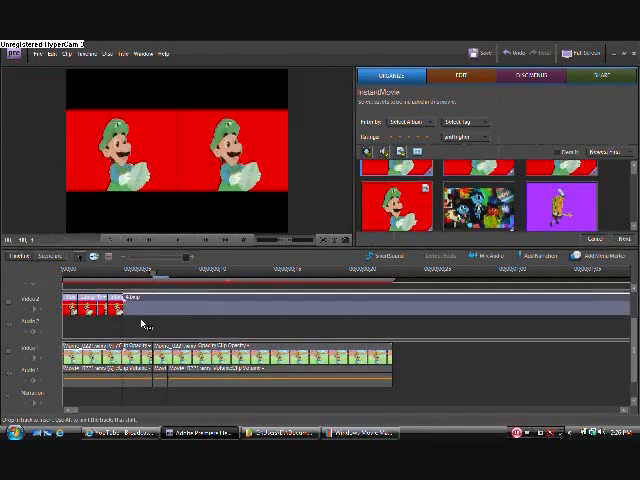
pyautogui.click(462, 76)
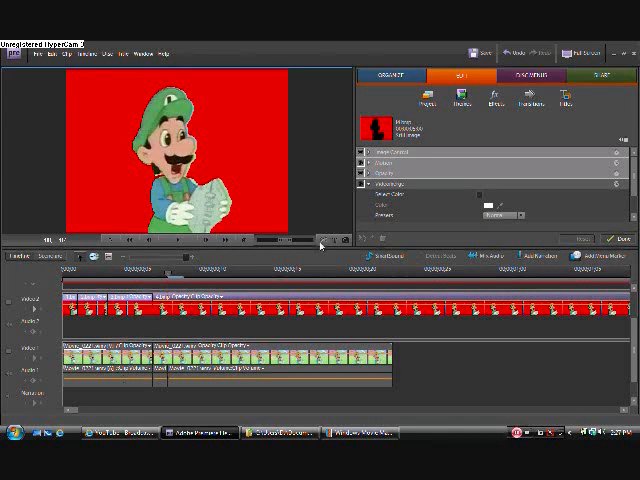
pyautogui.click(498, 95)
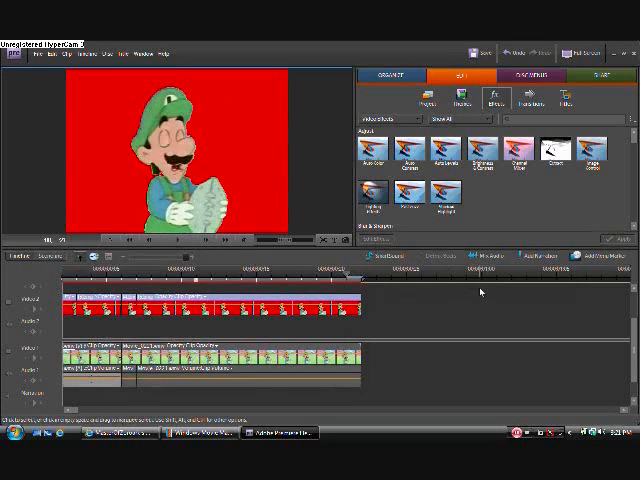
# - Save the movie to the computer as a luigi file in Documents
pyautogui.click(600, 76)
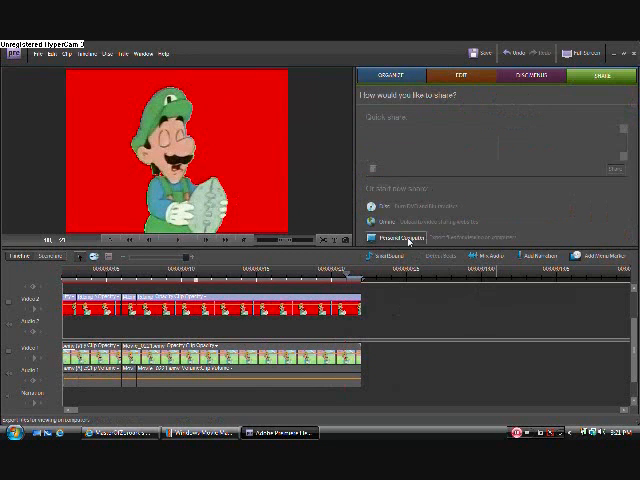
pyautogui.click(397, 237)
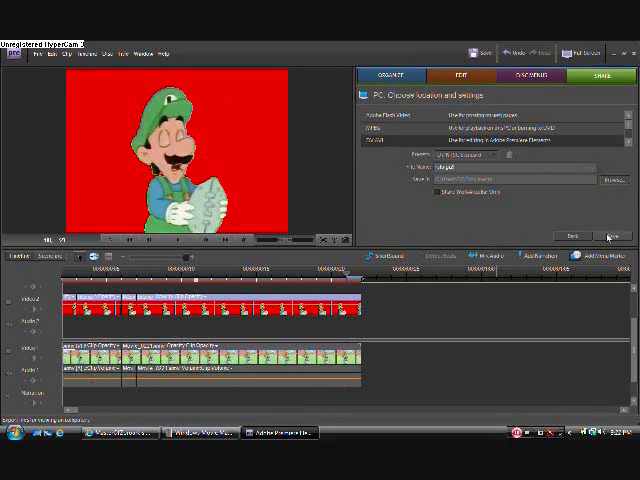
pyautogui.click(613, 235)
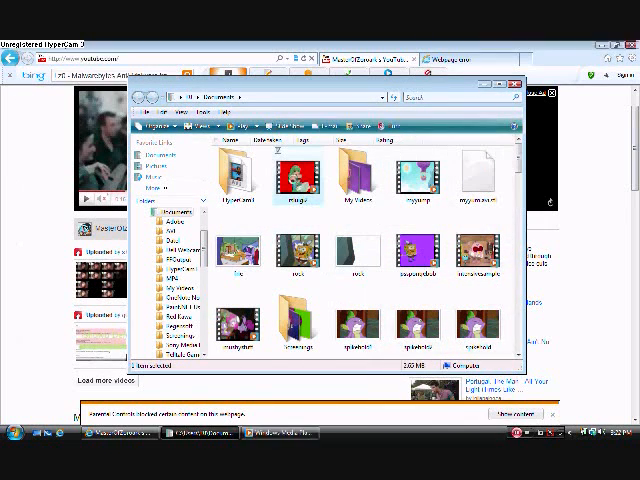
# - Open the cartoon clips folder in Documents and browse the numbered Movie clips
pyautogui.doubleClick(296, 172)
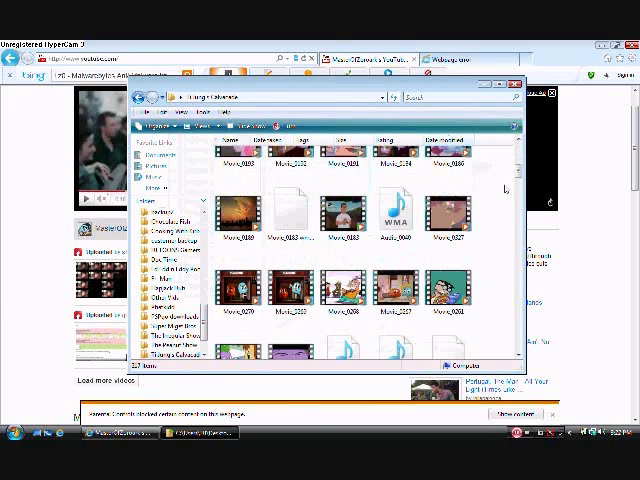
pyautogui.scroll(-3)
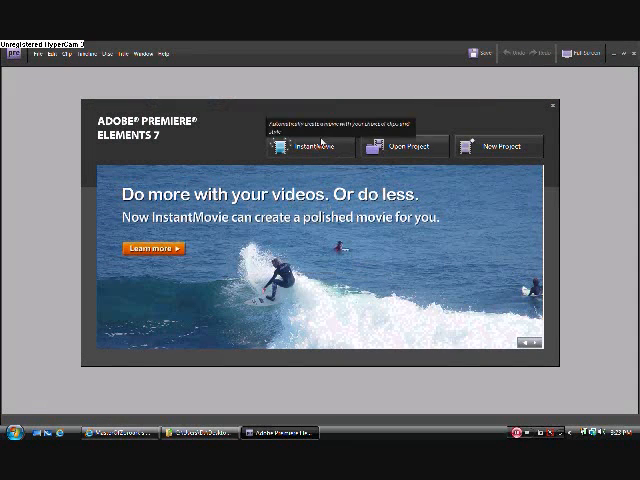
# - Create a new Premiere Elements project from the welcome screen and confirm the dialog
pyautogui.click(501, 146)
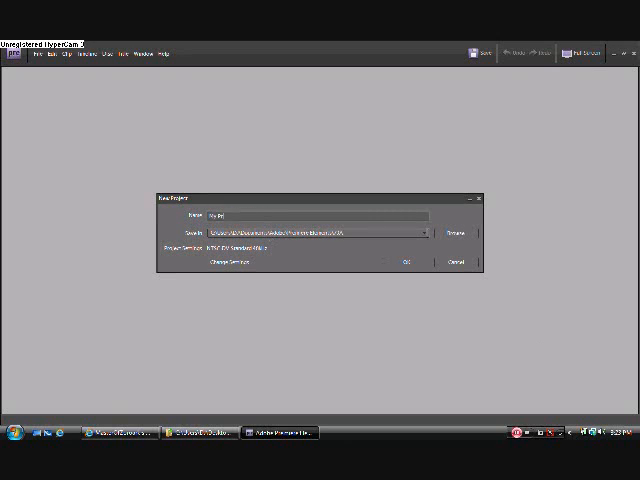
pyautogui.click(406, 248)
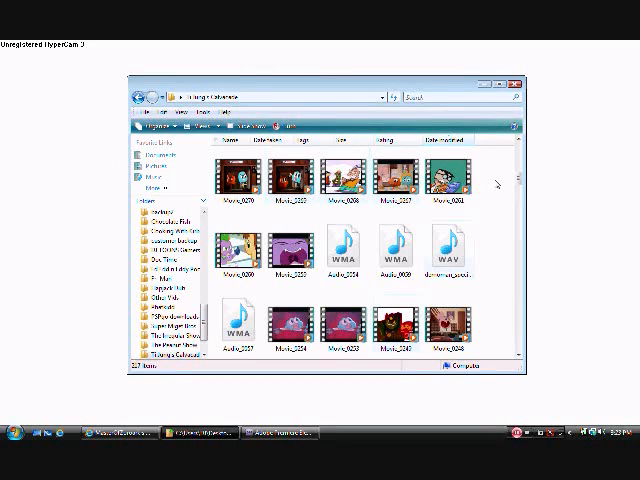
# - Browse the cartoon clips folder in Explorer for the Ed, Edd n Eddy intro file
pyautogui.scroll(-3)
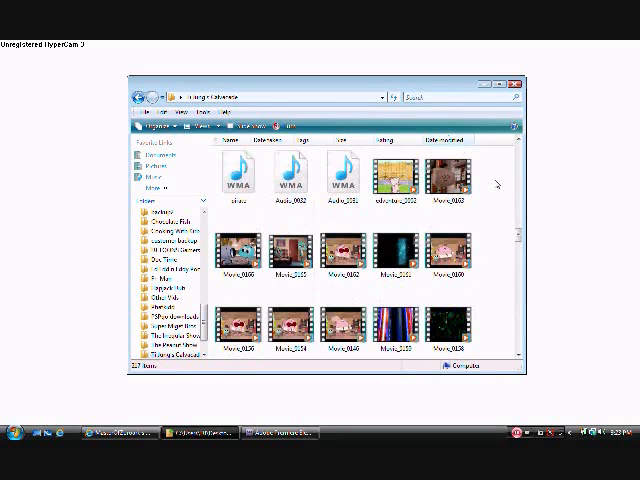
pyautogui.scroll(-3)
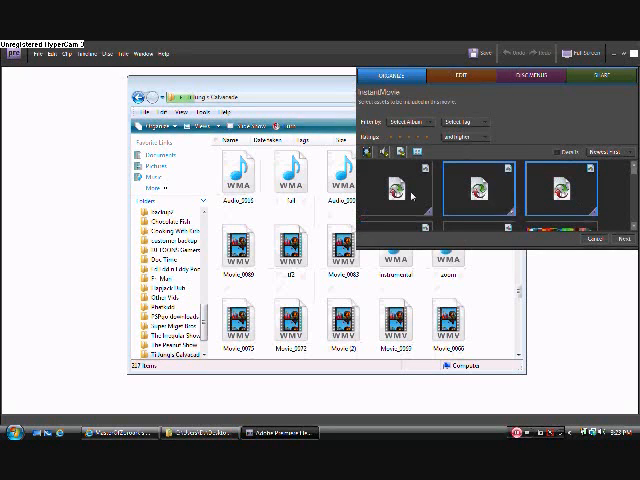
pyautogui.rightClick(412, 196)
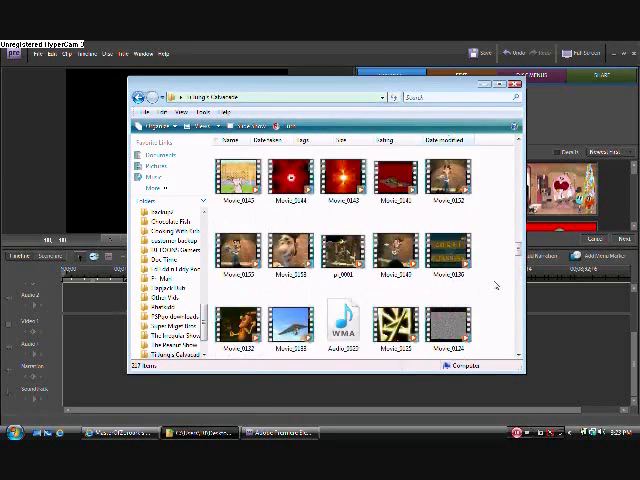
pyautogui.scroll(-3)
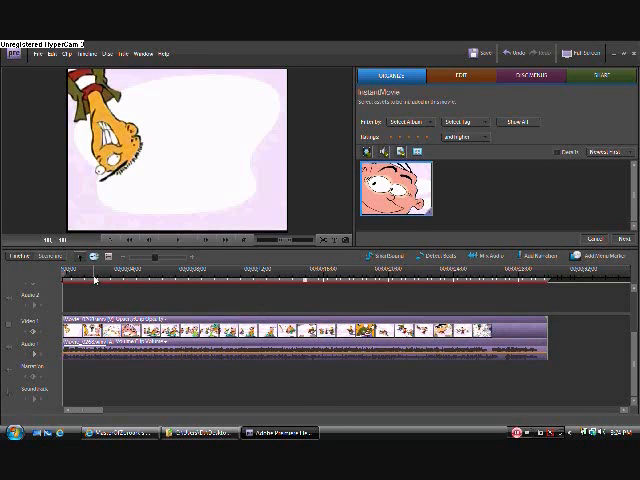
# - Move the playhead to the start of the timeline
pyautogui.click(105, 278)
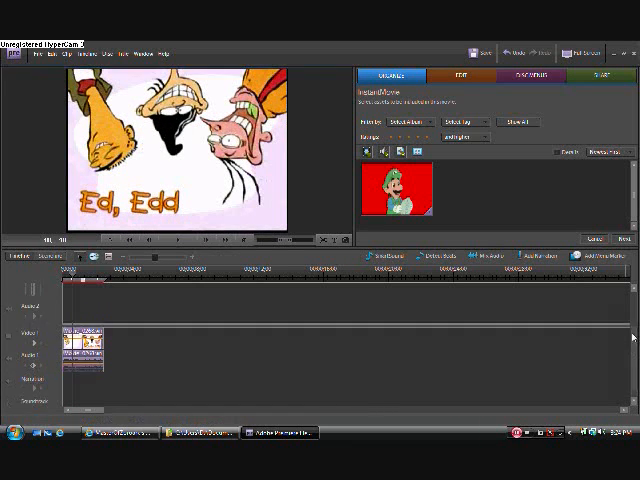
# - Bring up the timeline context menu to add Video 2 and Audio 2 tracks
pyautogui.rightClick(78, 338)
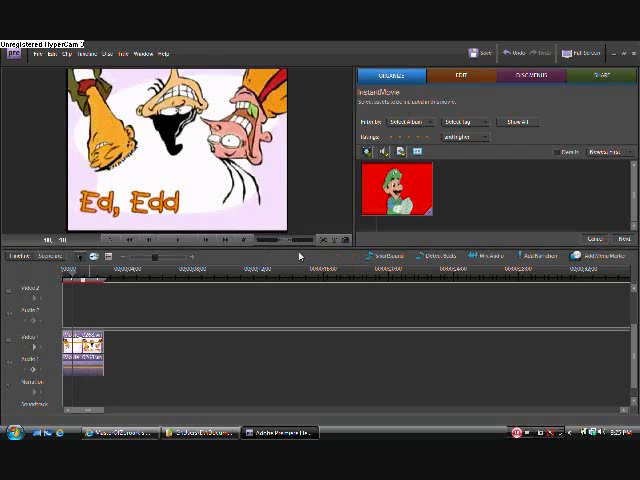
pyautogui.rightClick(90, 345)
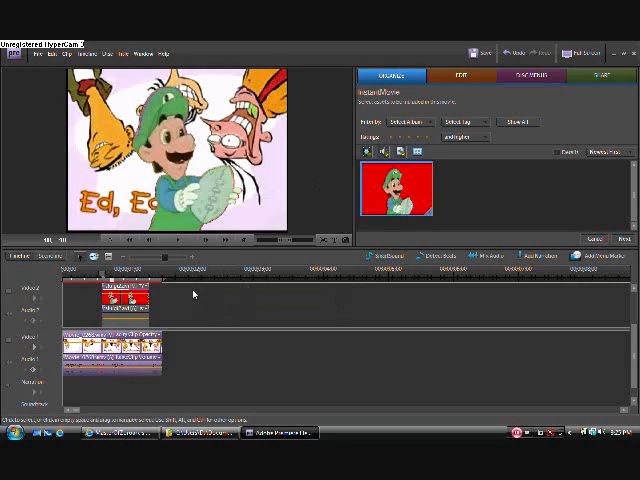
pyautogui.moveTo(340, 320)
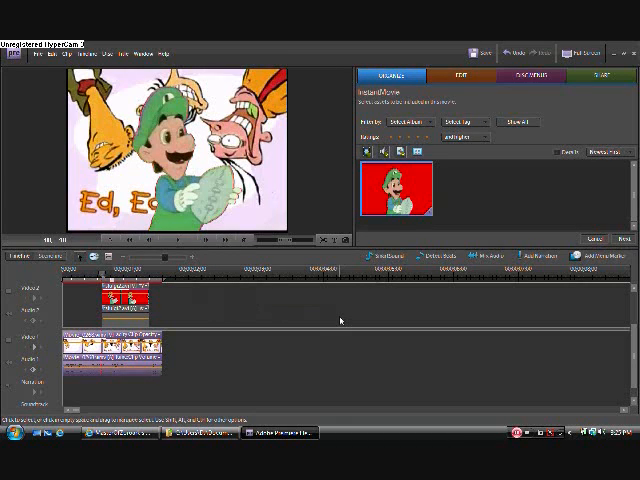